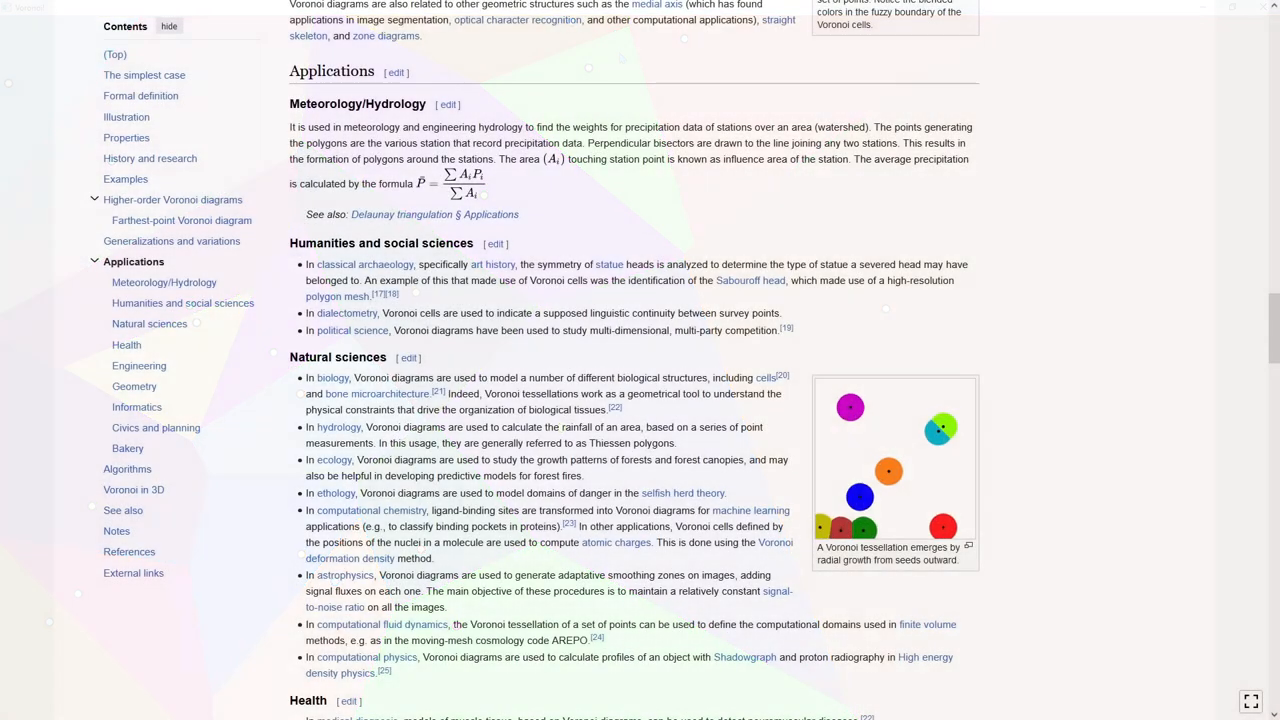
Step: Review the Vulkan setup in main.rs, then bring up vert.glsl with its full-screen triangle
scroll(down, 3)
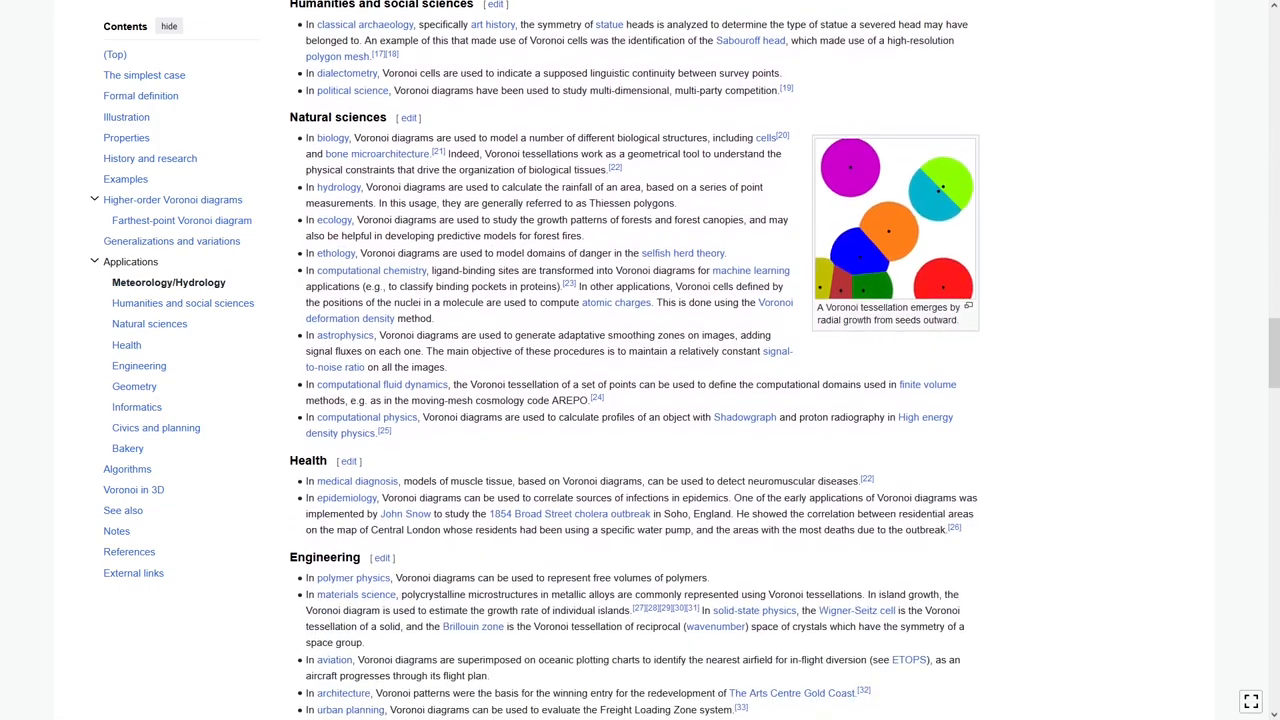
scroll(down, 3)
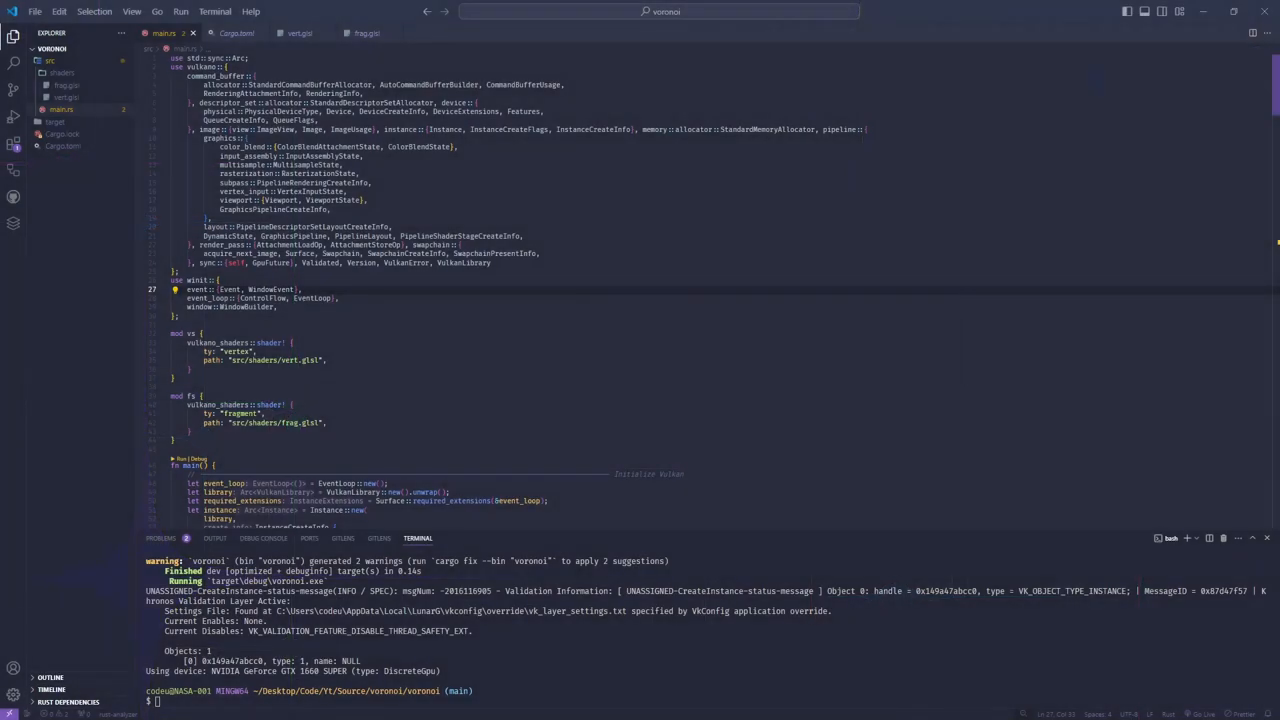
scroll(down, 3)
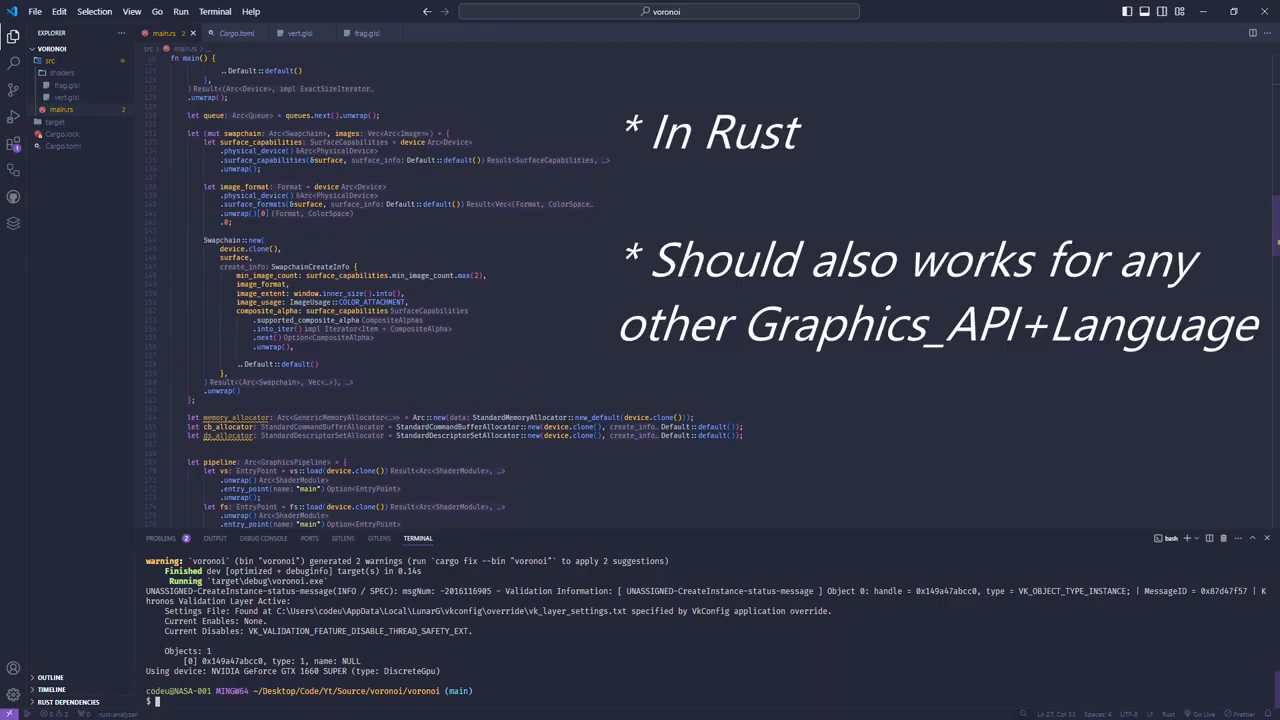
click(300, 32)
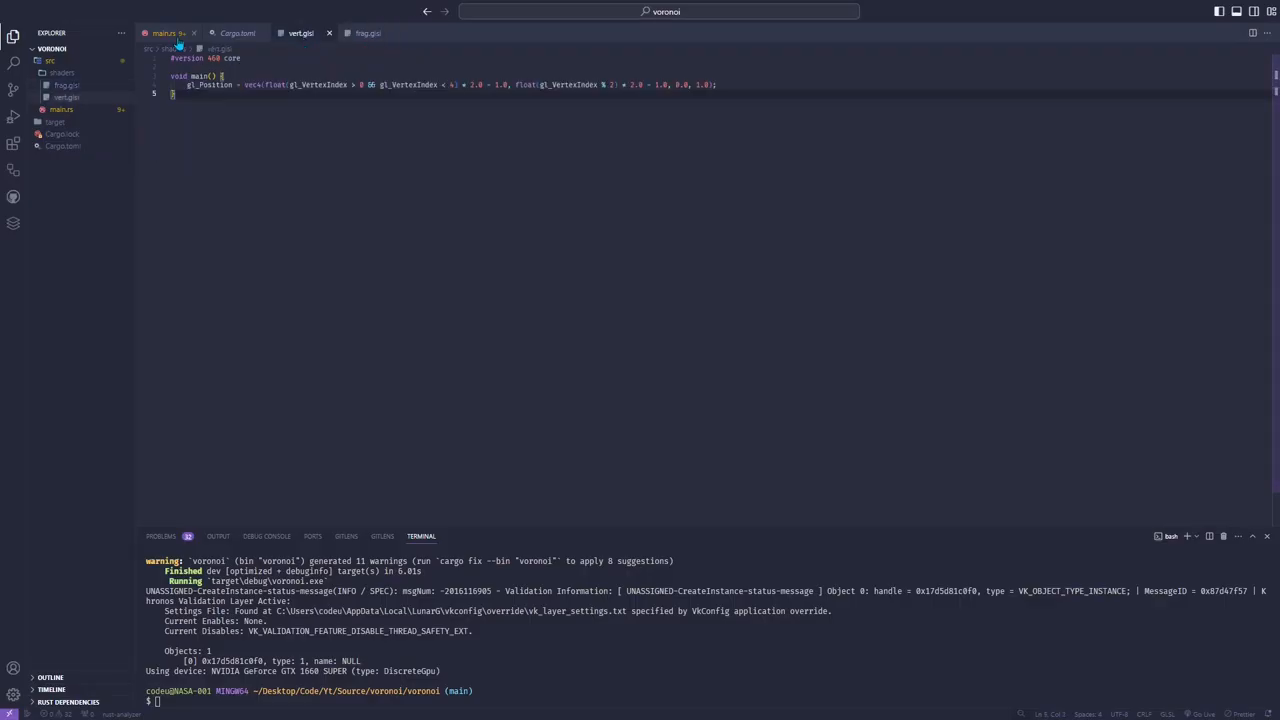
Step: Return to main.rs and search through the MSAA matches down to device feature setup
click(164, 32)
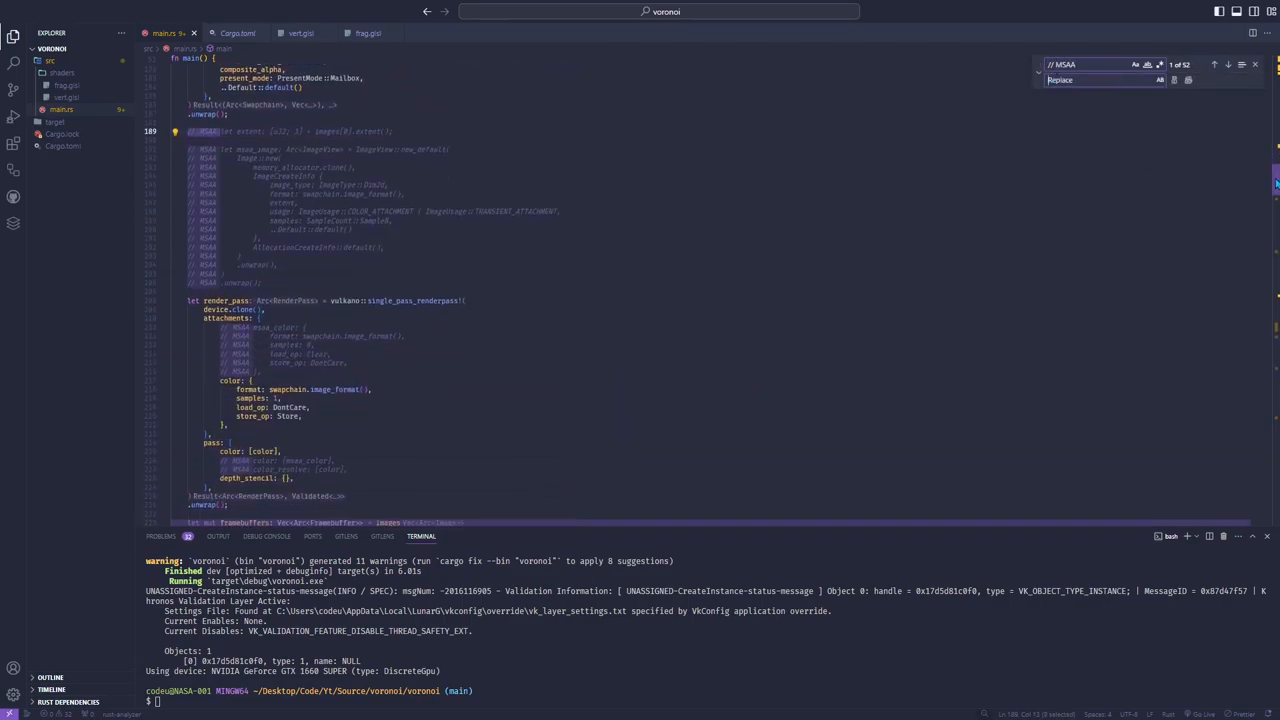
scroll(down, 3)
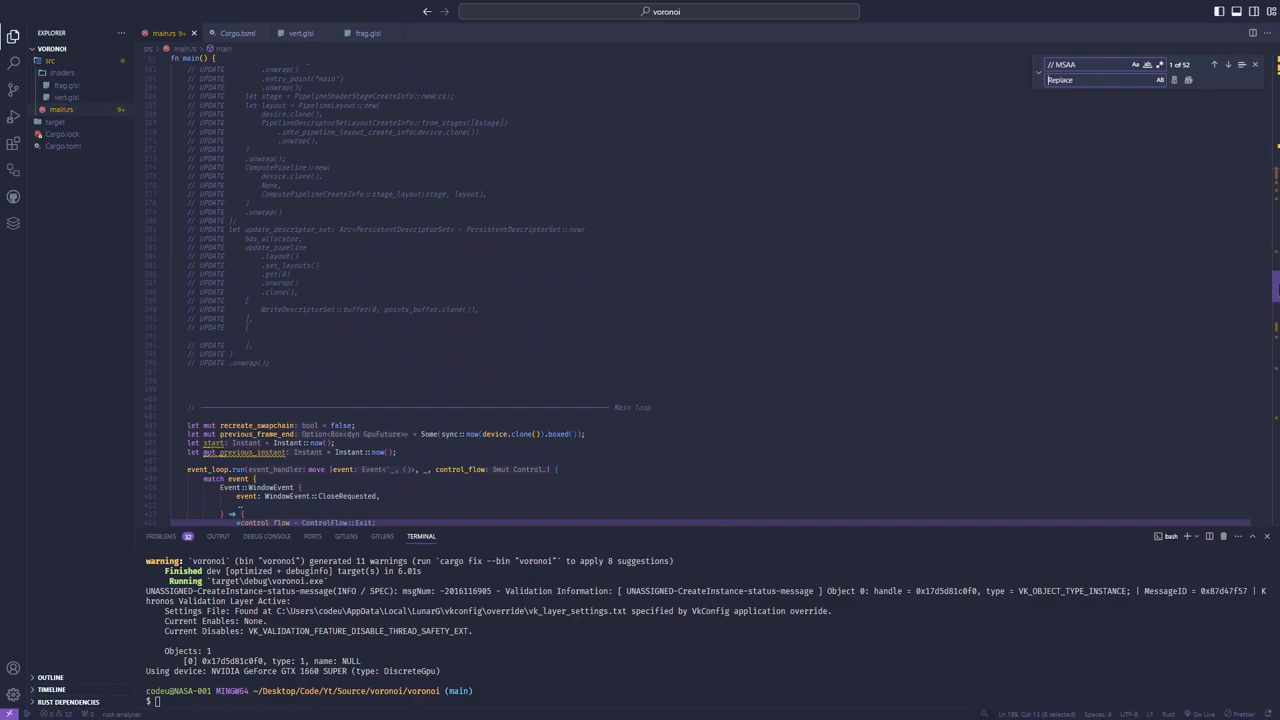
scroll(down, 3)
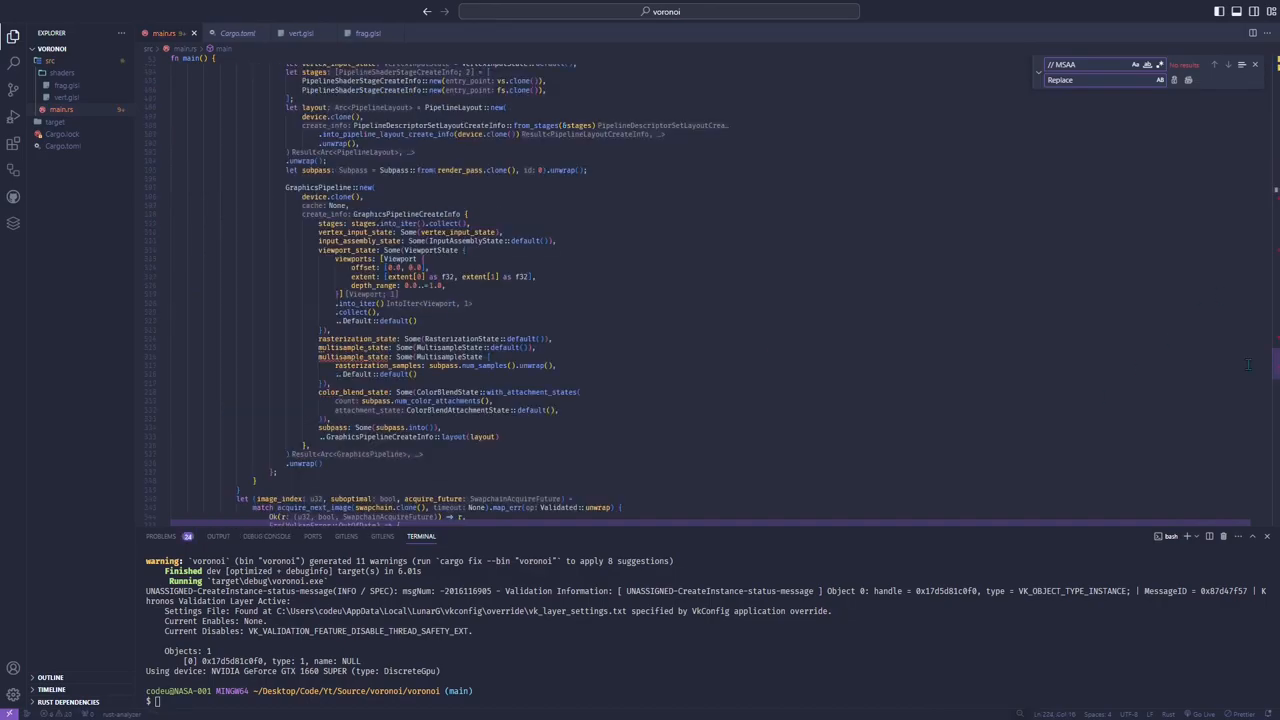
scroll(up, 3)
text(S)
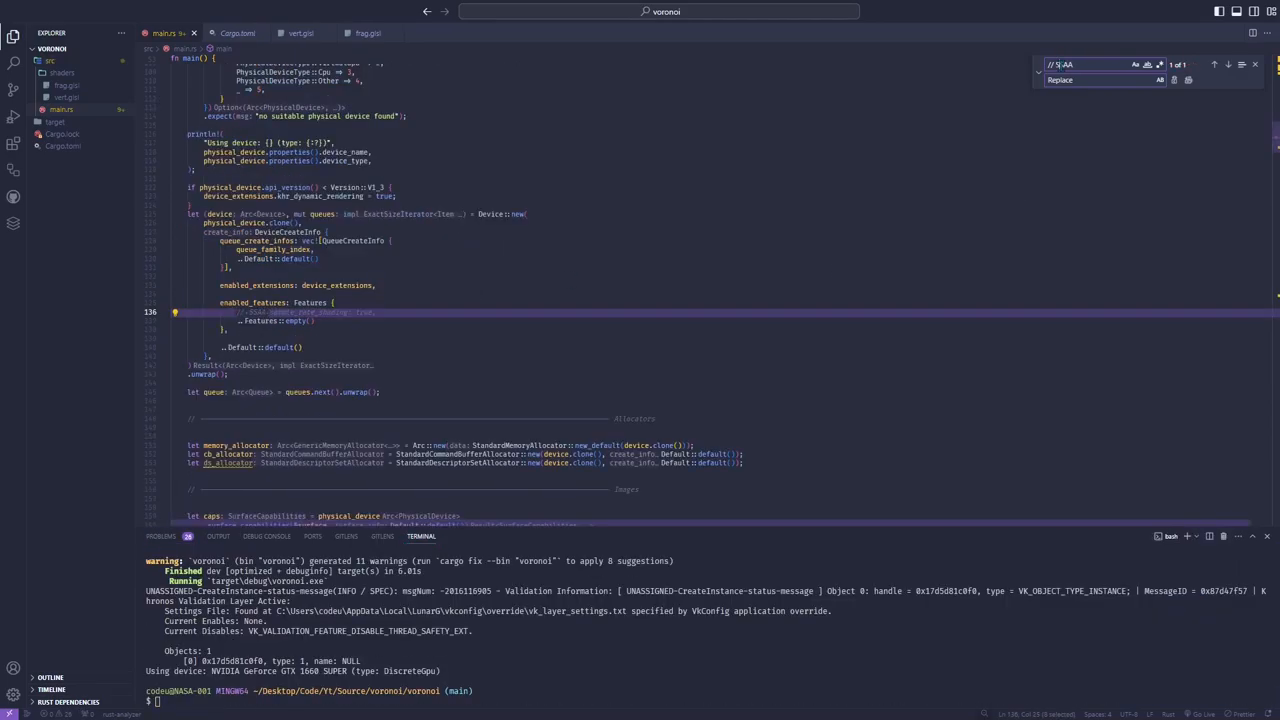
mouse_move(1184, 80)
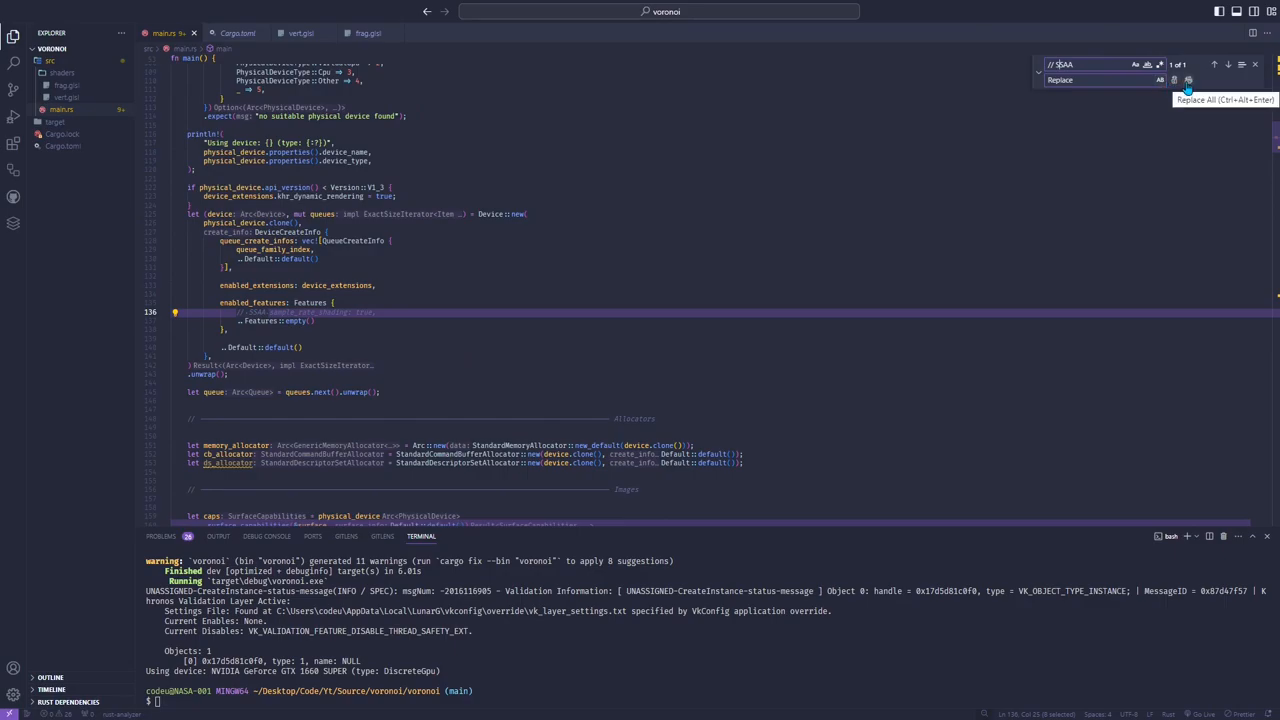
Step: Replace all matches to enable sample-rate shading, then bring up frag.glsl
click(1188, 80)
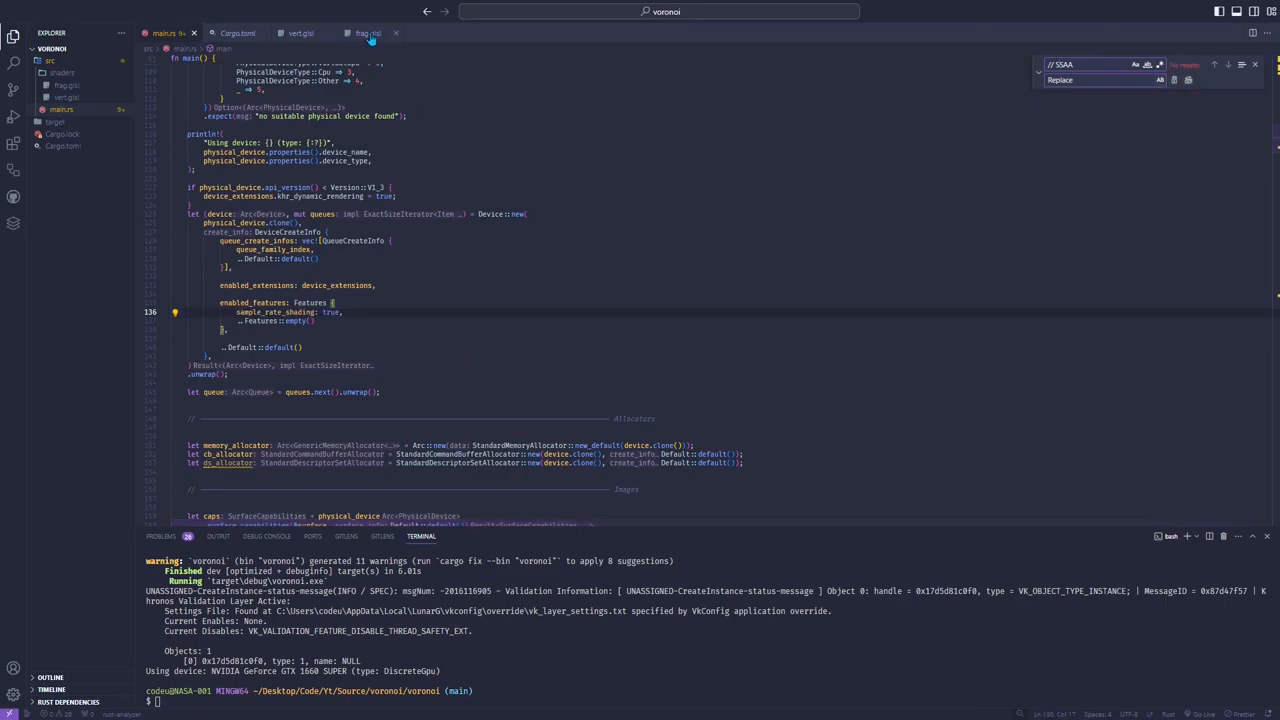
click(368, 32)
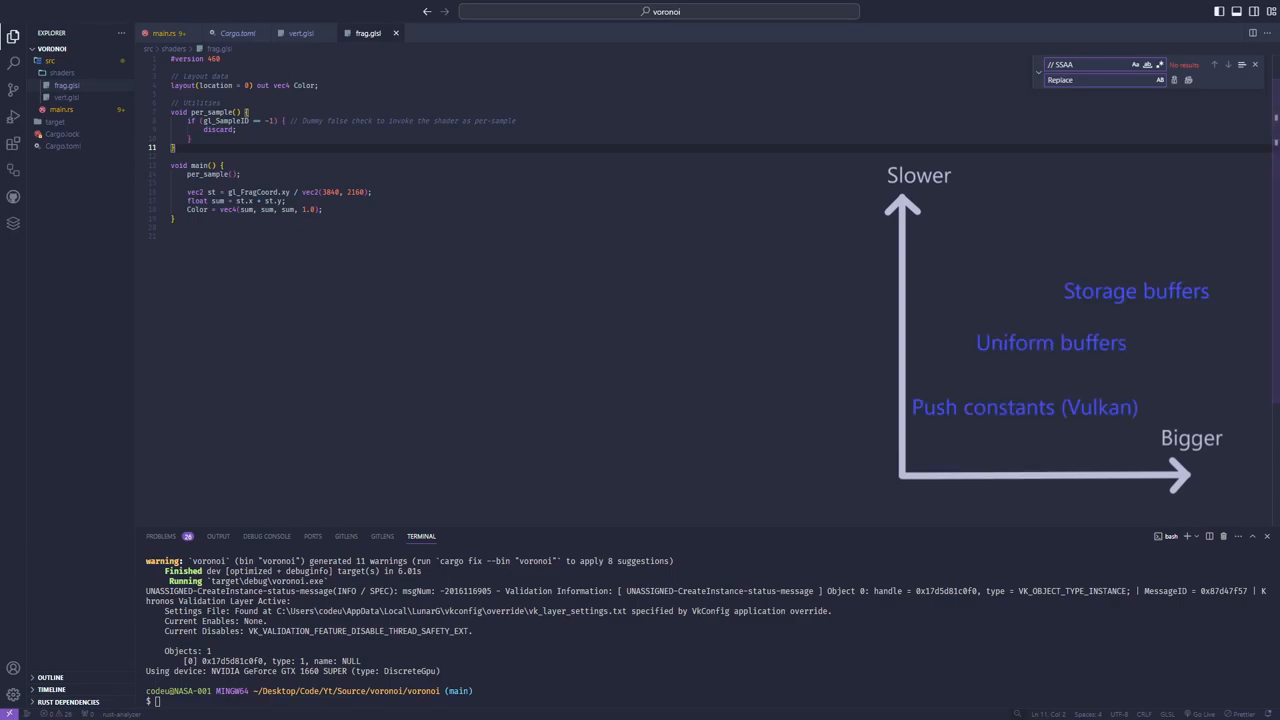
Step: Check the point buffer structs in main.rs and return to frag.glsl to mirror them
click(164, 32)
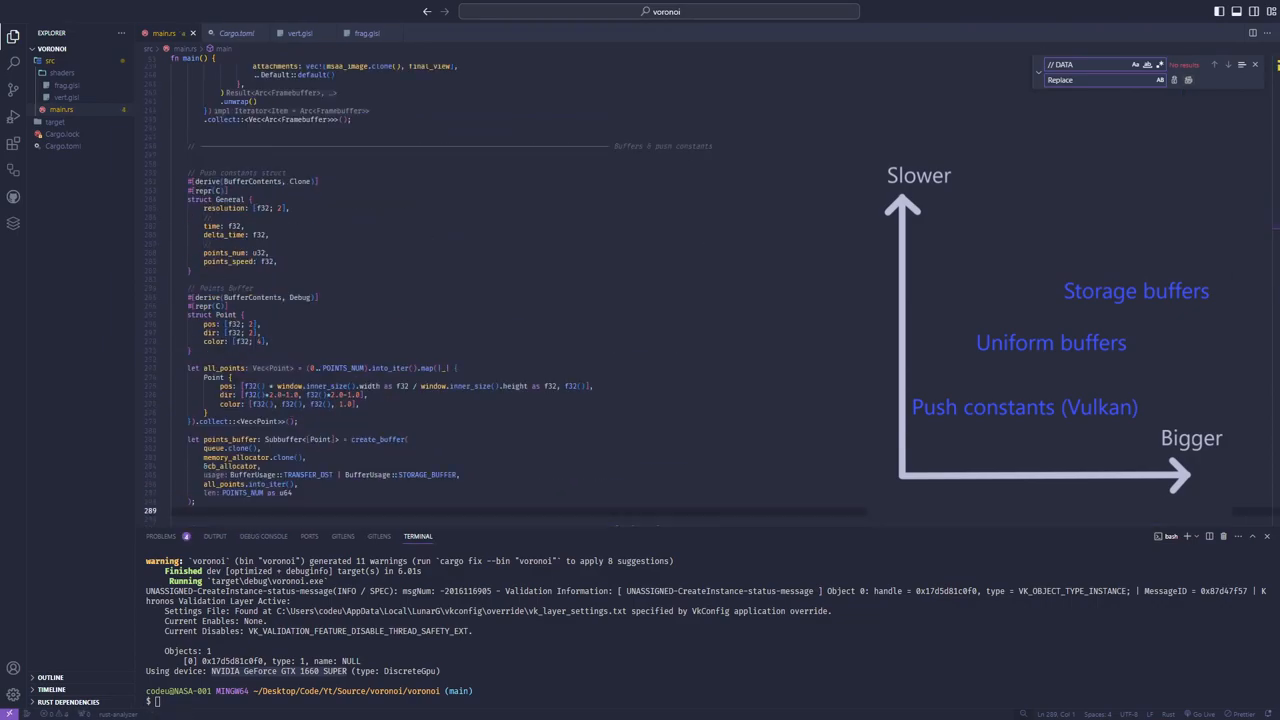
click(364, 32)
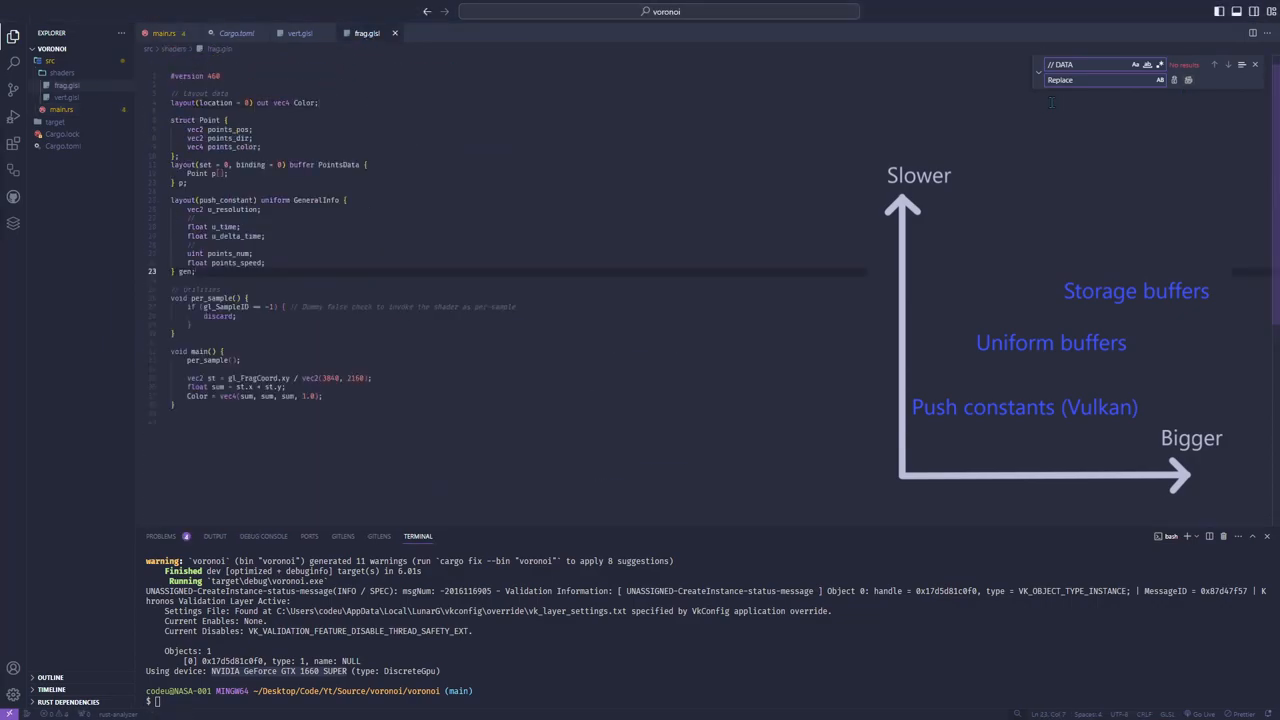
mouse_move(712, 180)
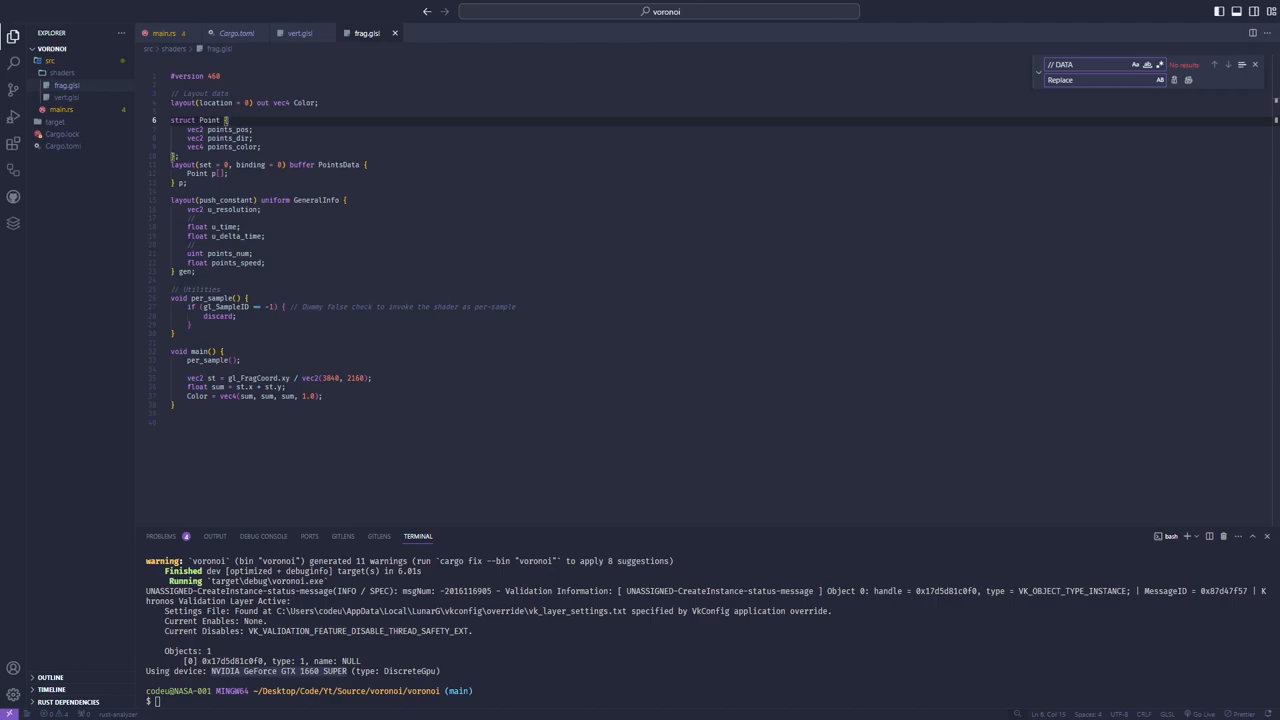
click(164, 32)
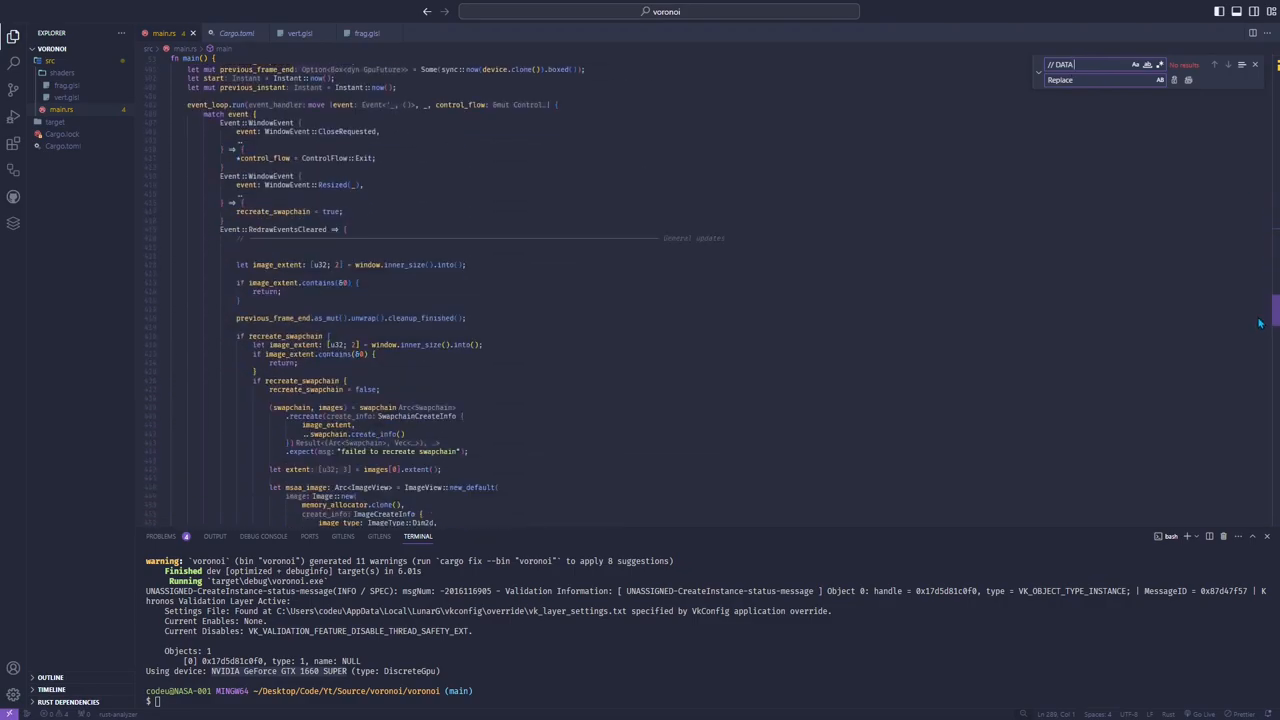
scroll(down, 3)
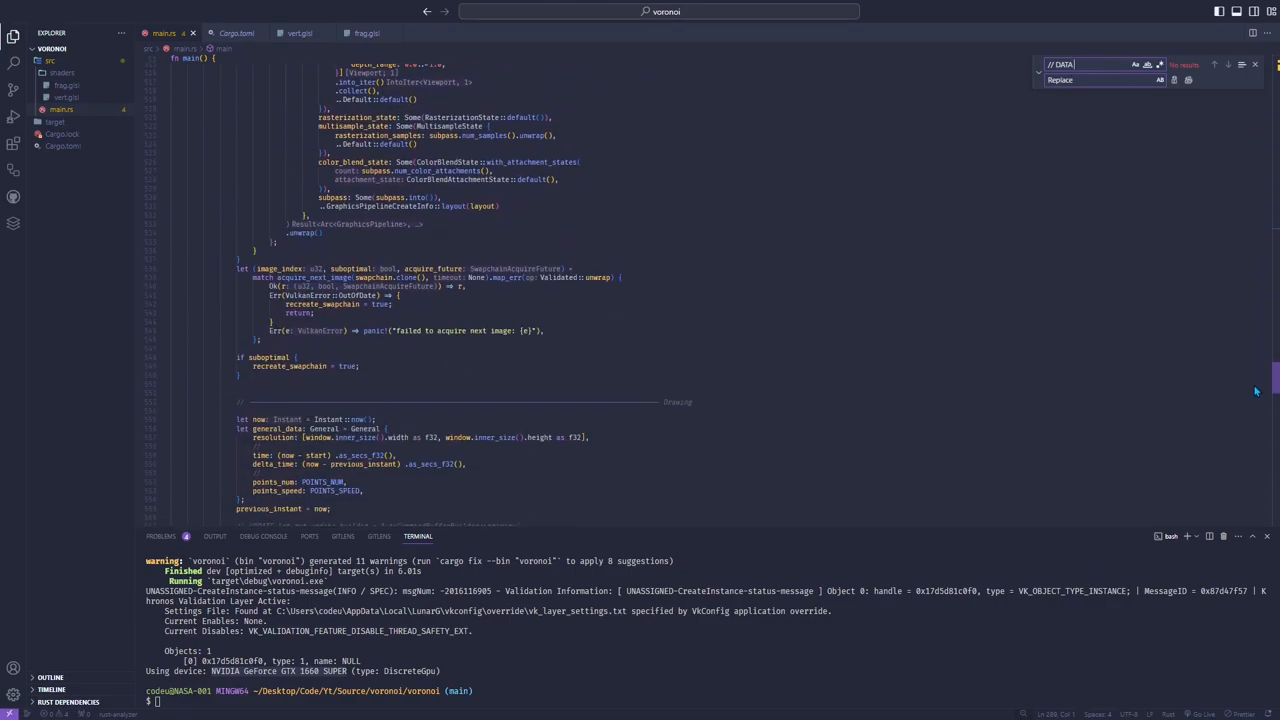
scroll(down, 3)
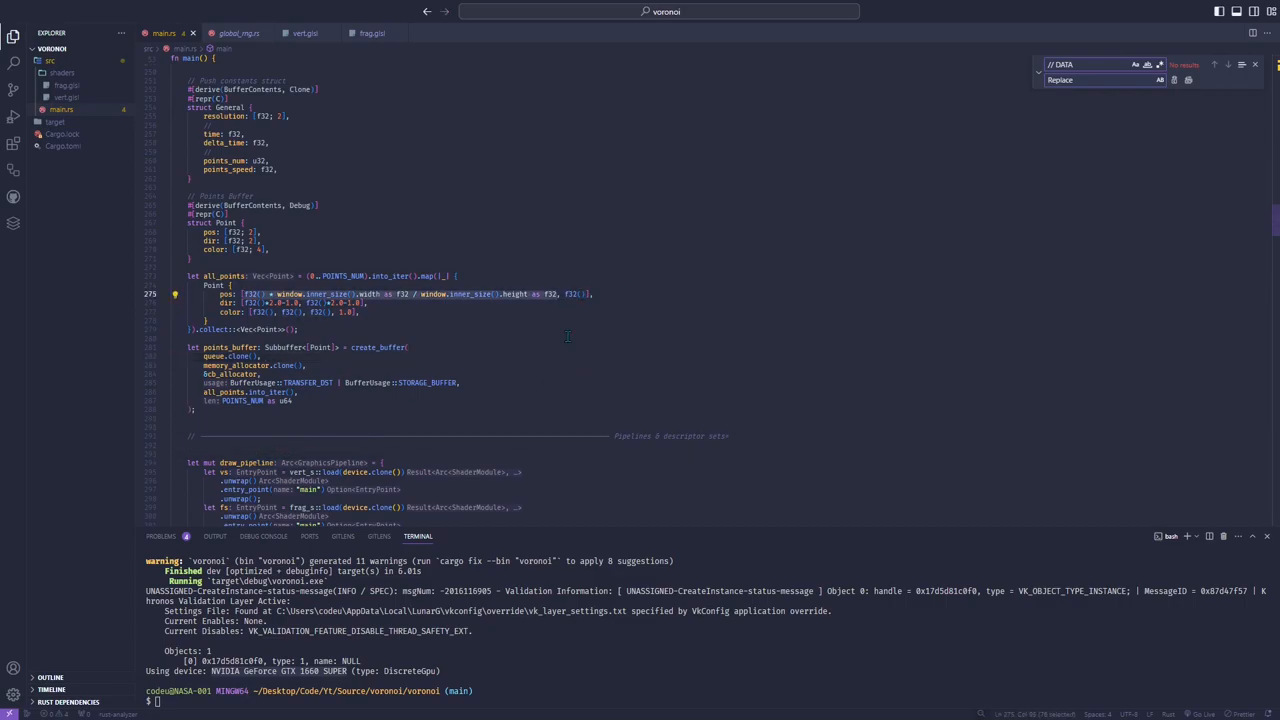
scroll(down, 3)
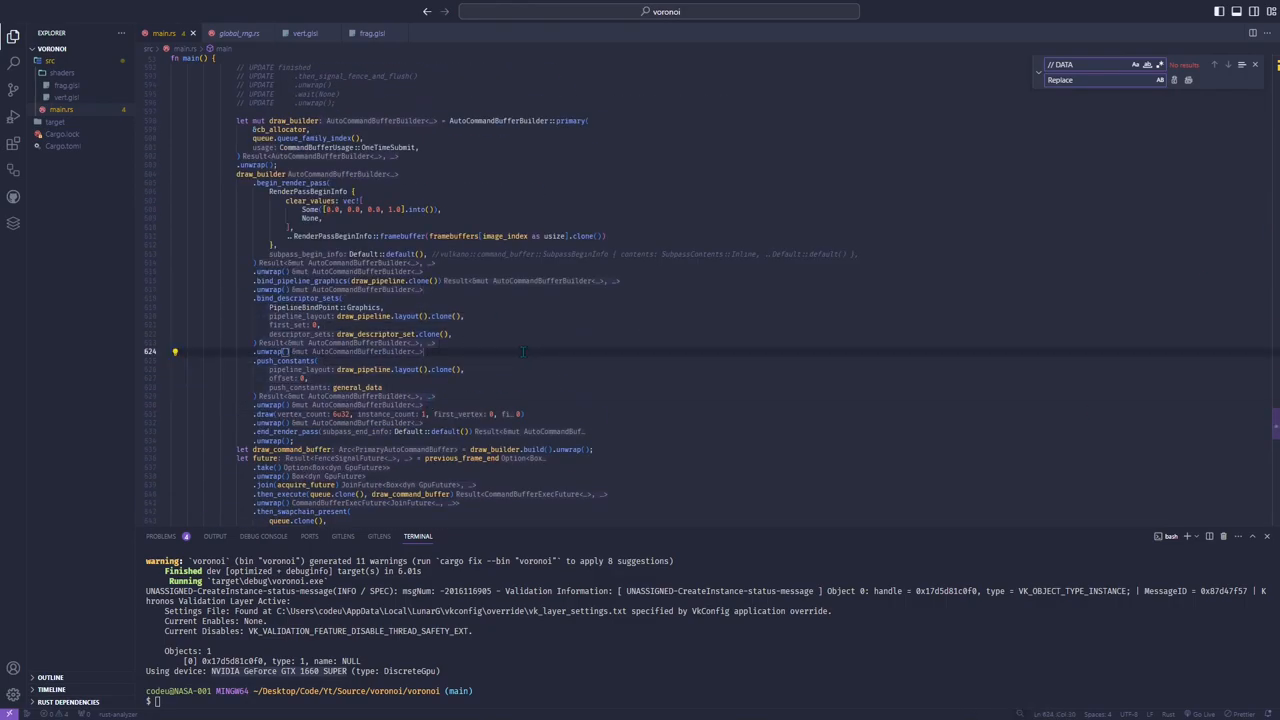
Step: Bring up frag.glsl to write the nearest-point distance loop over the points buffer
click(368, 32)
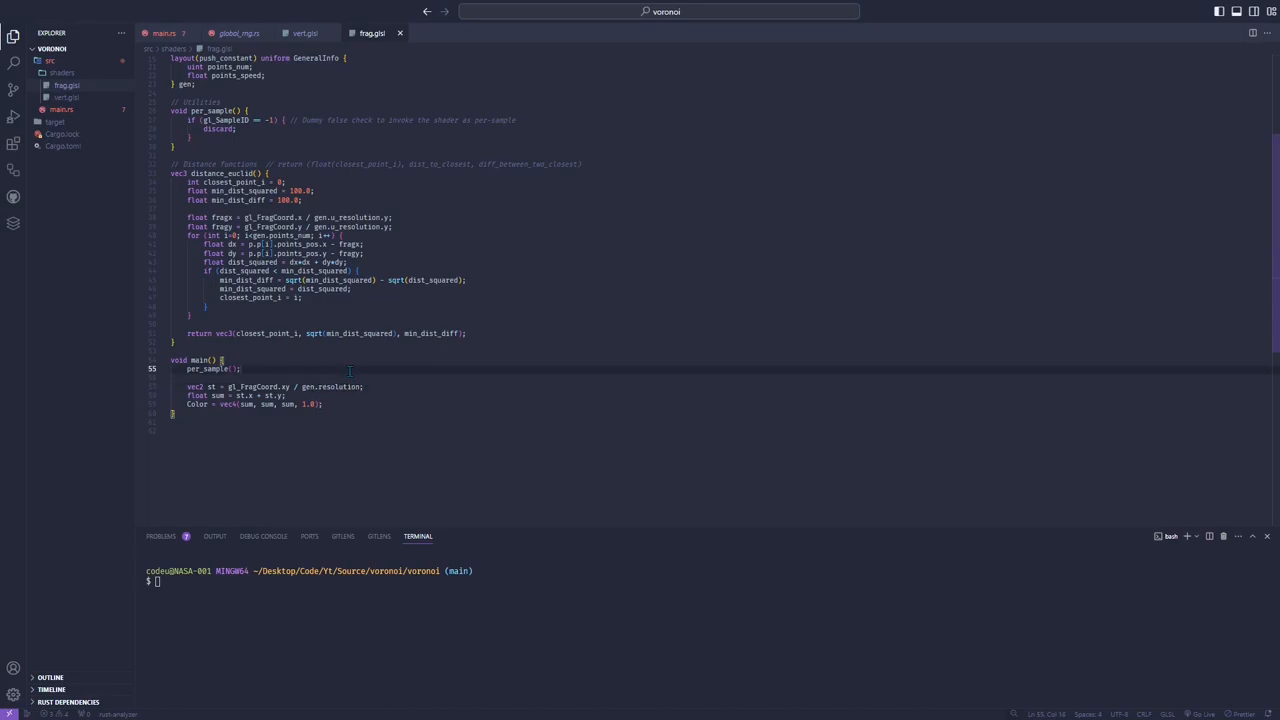
Step: Compute 'vec3 closest = distance_euclid();' in main and launch the app with cargo run
text(vec3 closest = distance_euclid();)
text(color_point(closest);)
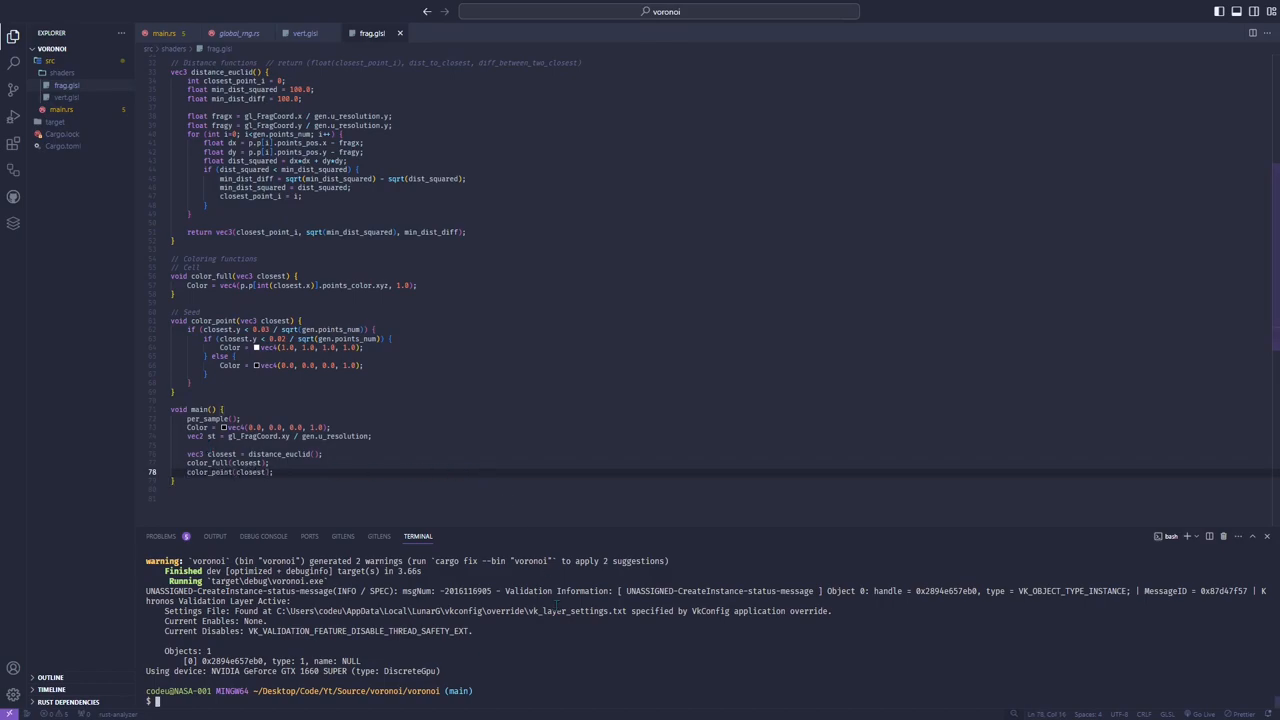
text(cargo run)
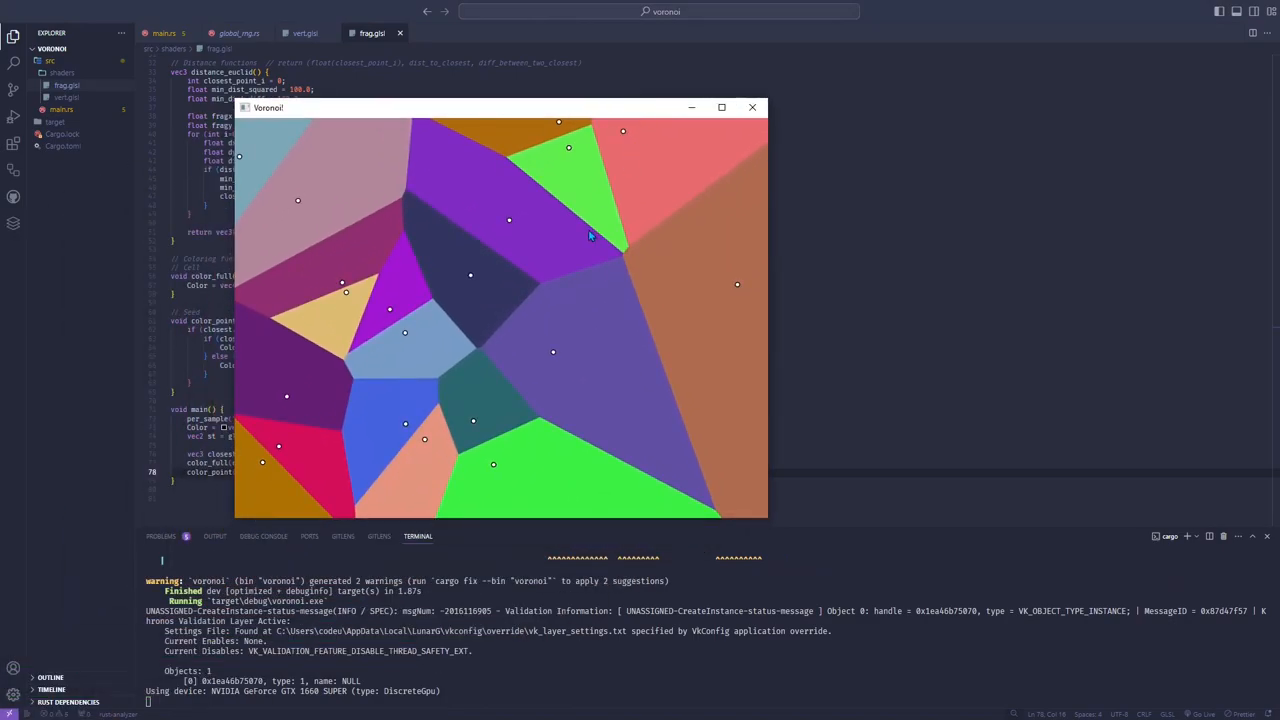
Step: Inspect the Voronoi window full-screen, then close it to return to main.rs
click(720, 108)
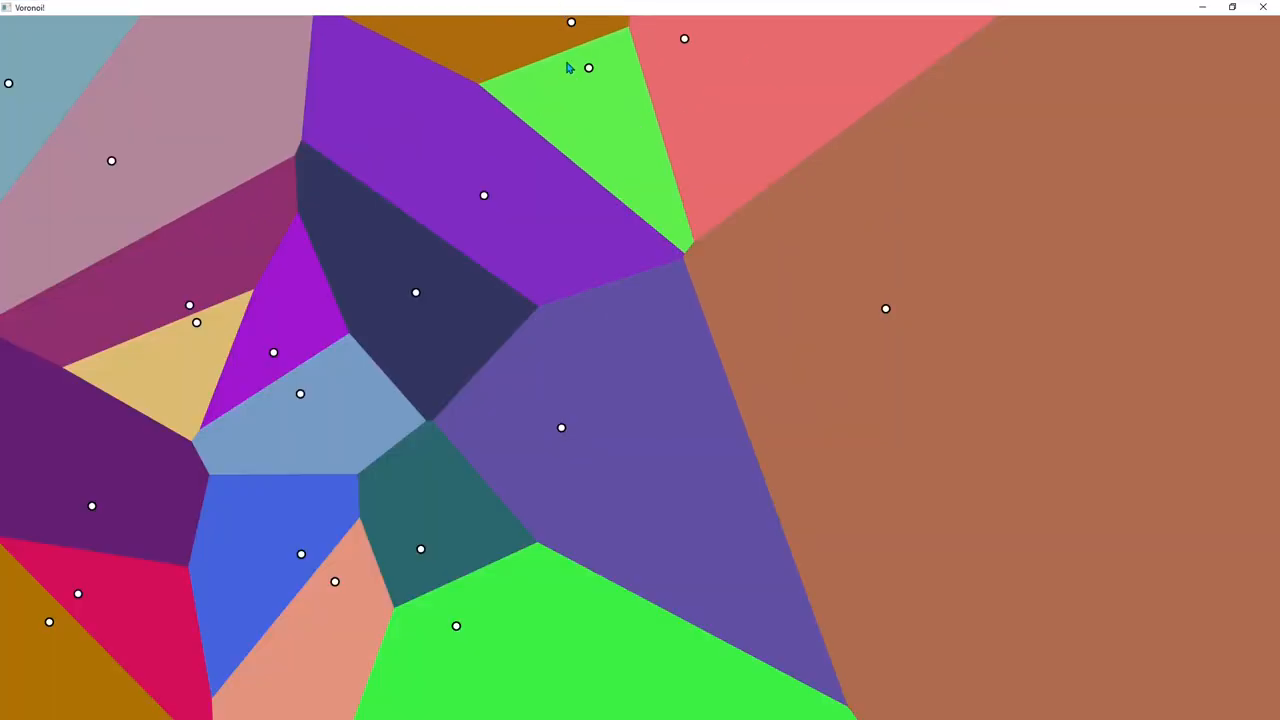
mouse_move(620, 60)
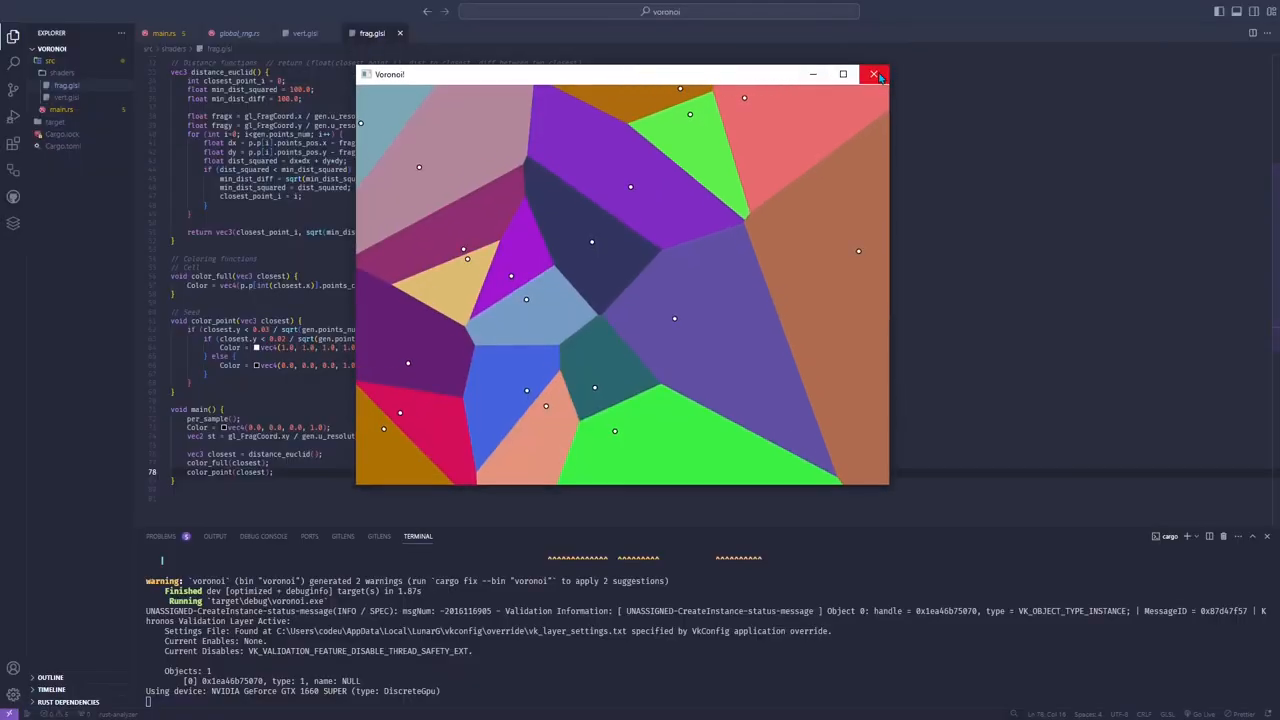
click(872, 74)
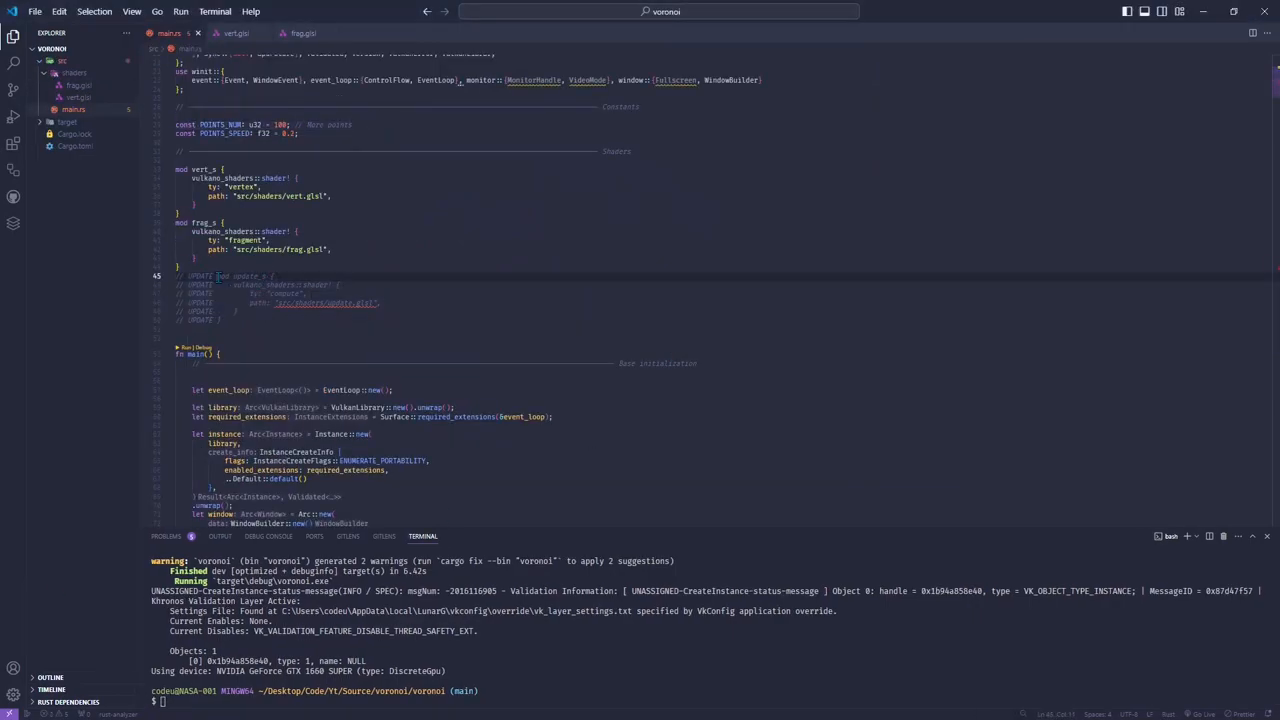
Step: Find the UPDATE section and uncomment the point update pipeline block
key(ctrl+f)
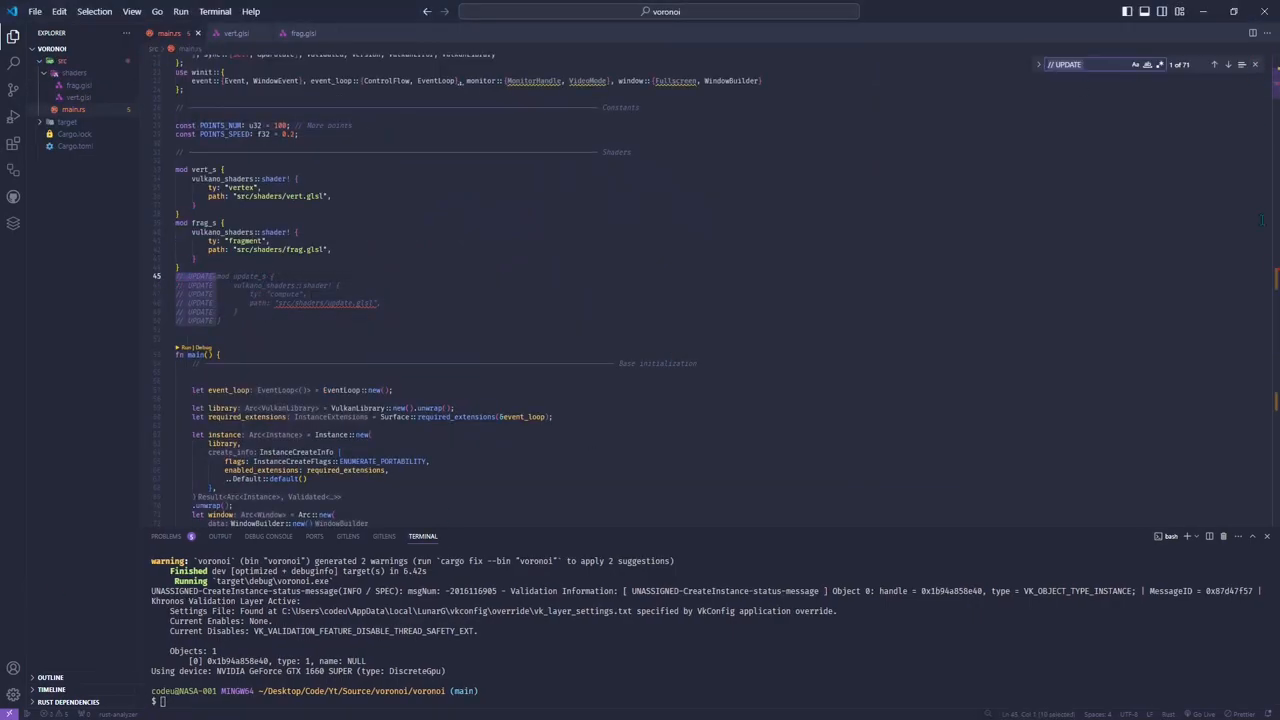
scroll(down, 3)
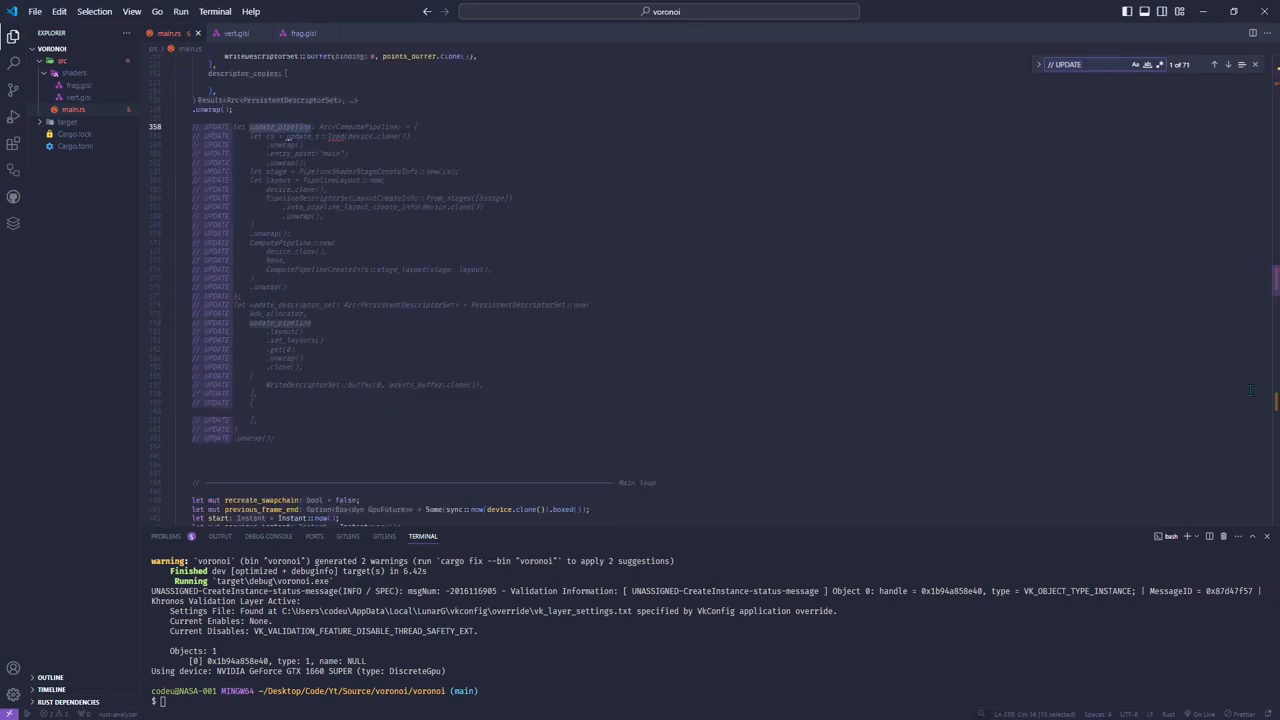
scroll(down, 3)
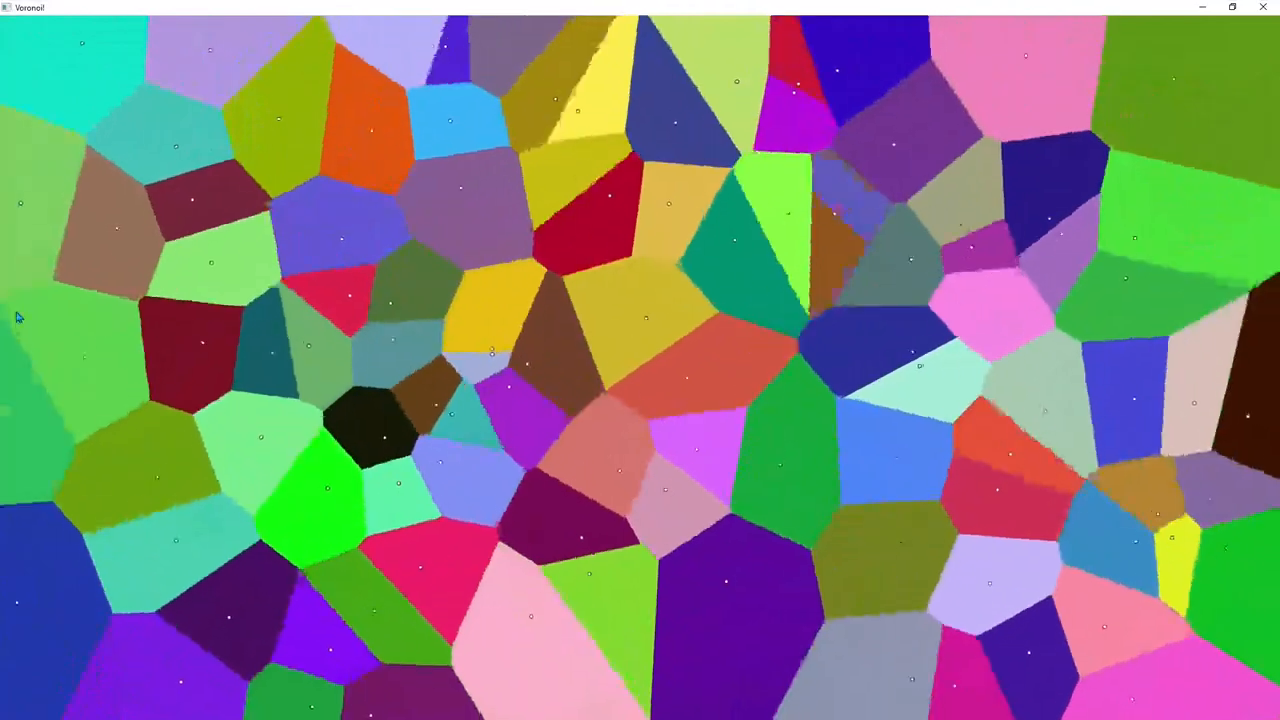
Step: Close the running Voronoi window before adding the Minkowski and Chebyshev functions
key(alt+tab)
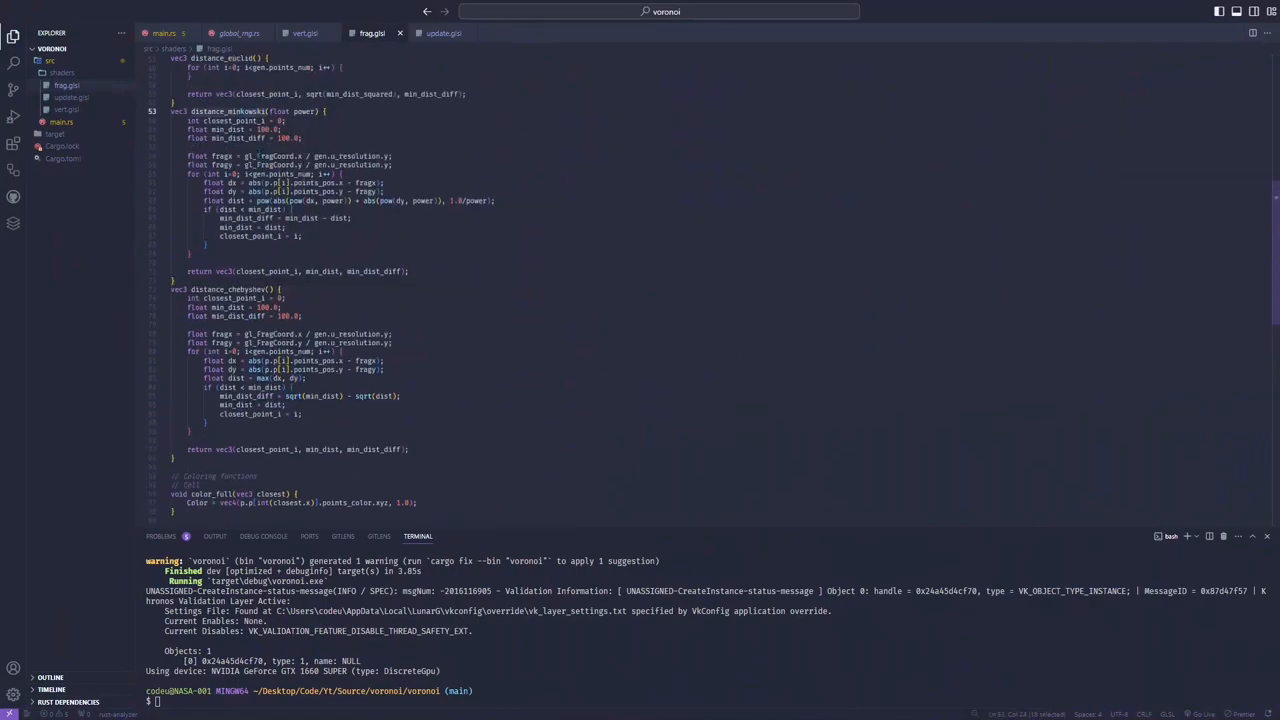
Step: Change main() in frag.glsl to call distance_minkowski(1.0) for the closest point
scroll(up, 3)
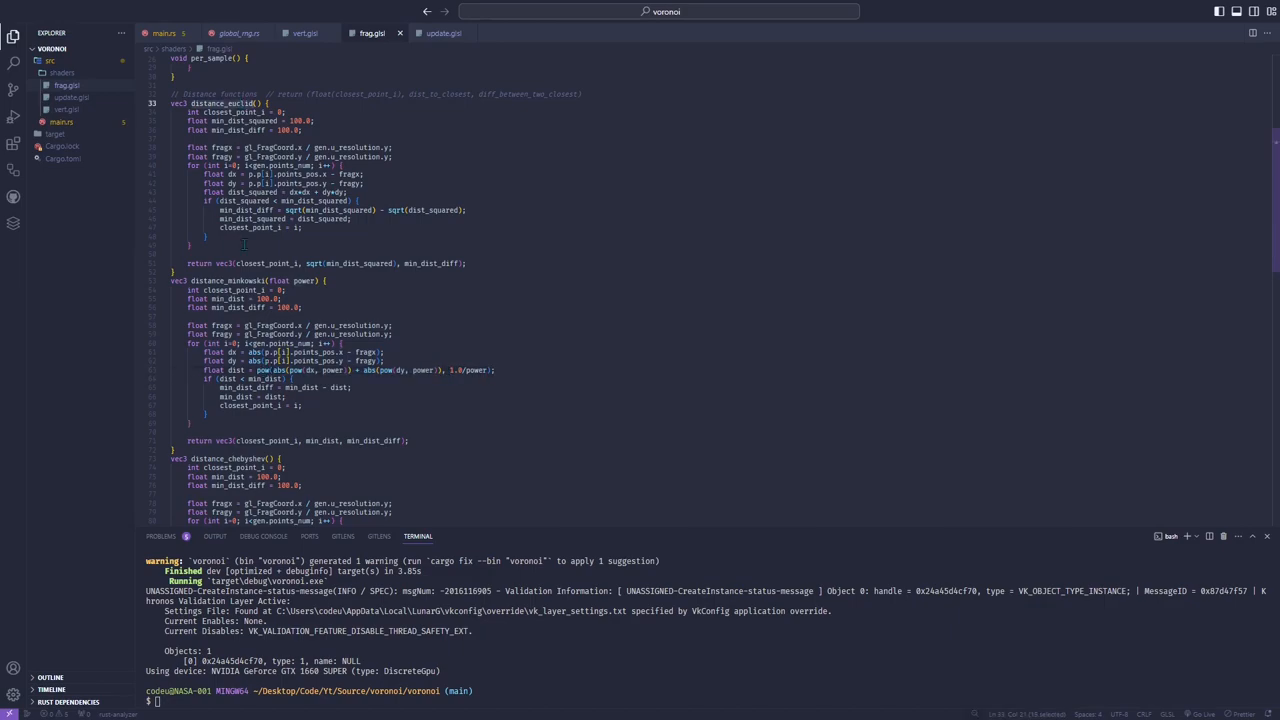
scroll(down, 3)
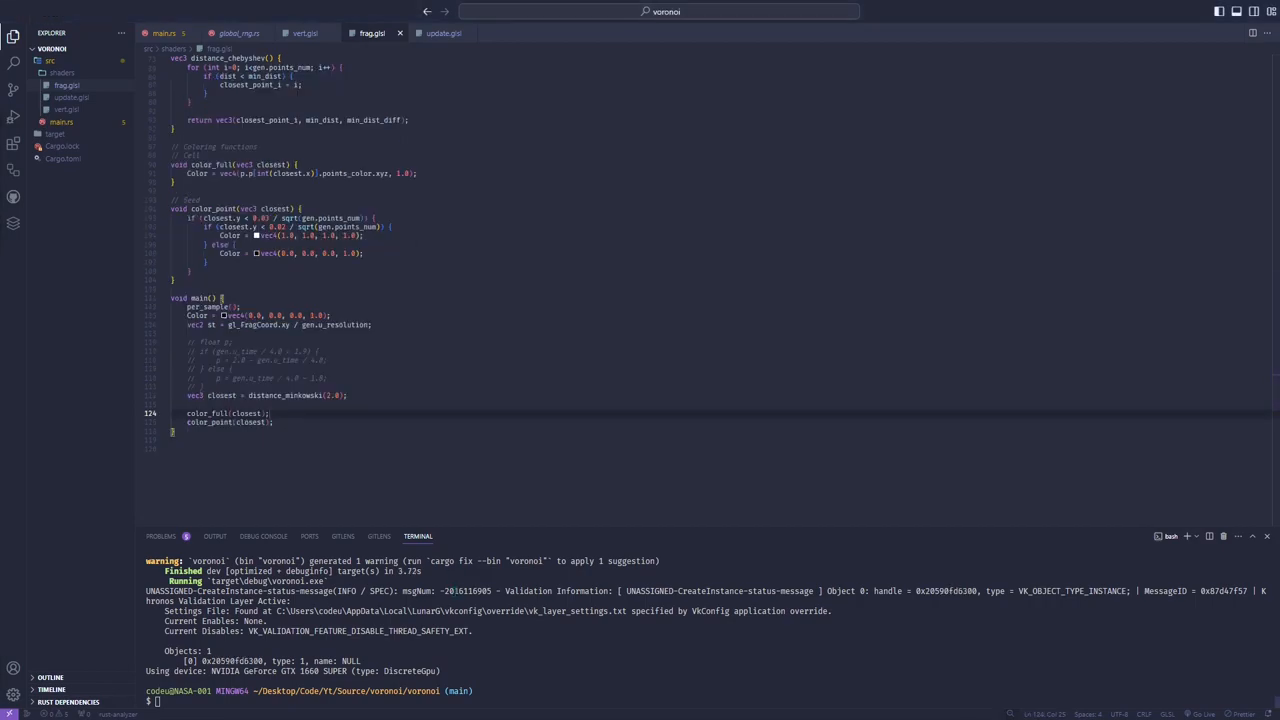
Step: Add the color_border_radial call using closest and max((gen.u_time-1.0)/20.0, 0.0), then cargo run the app
text(color_border_radial(closest, max((gen.u_time-1.0) / 20.0, 0.0));)
click(706, 702)
text(cargo run)
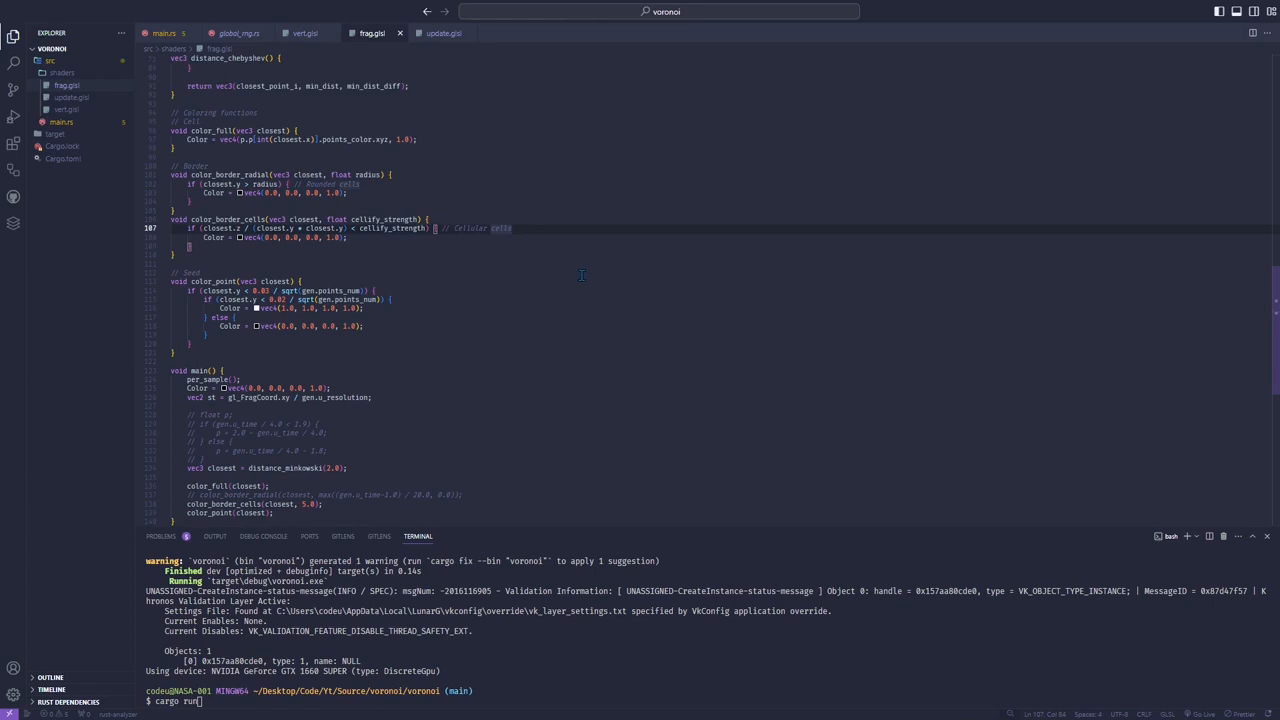
key(Enter)
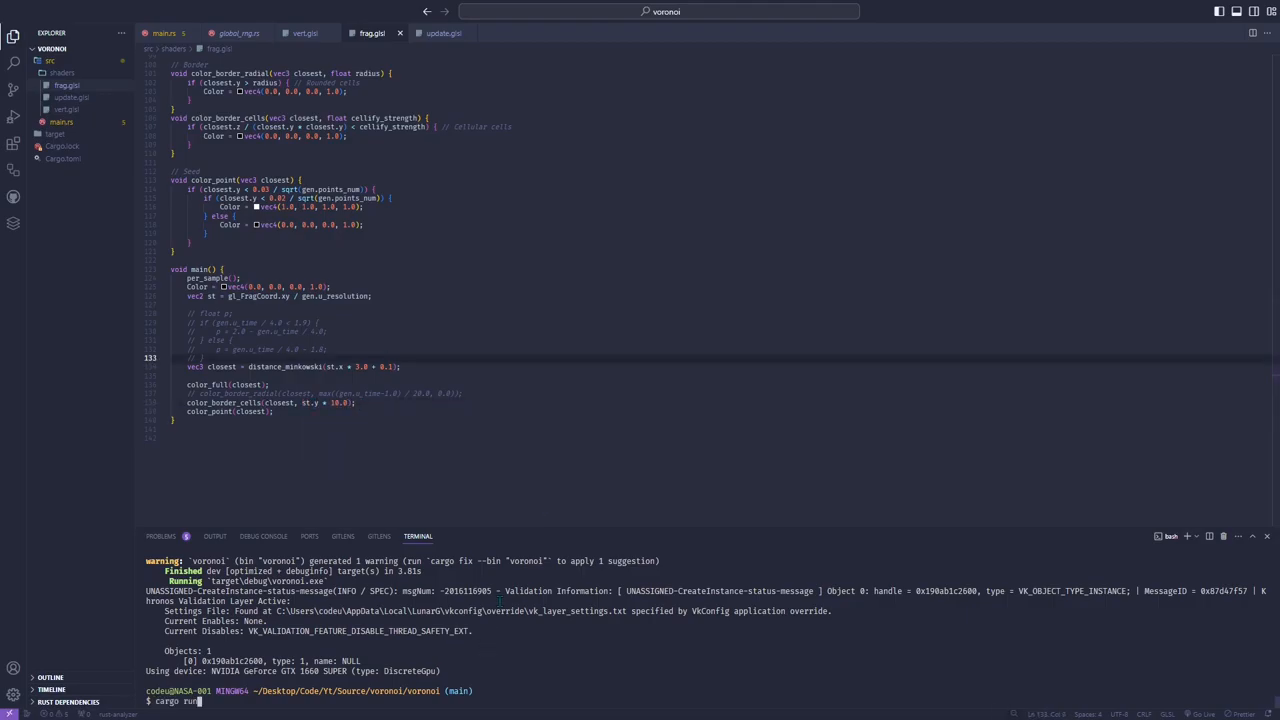
key(Enter)
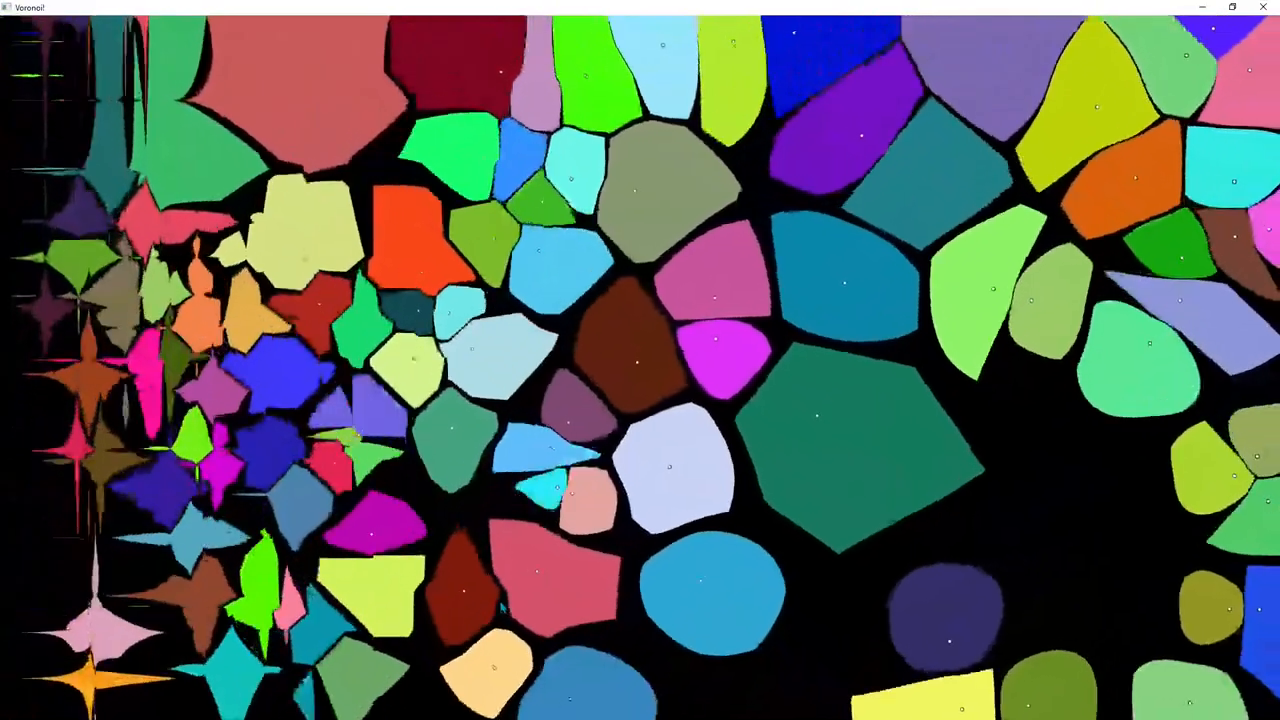